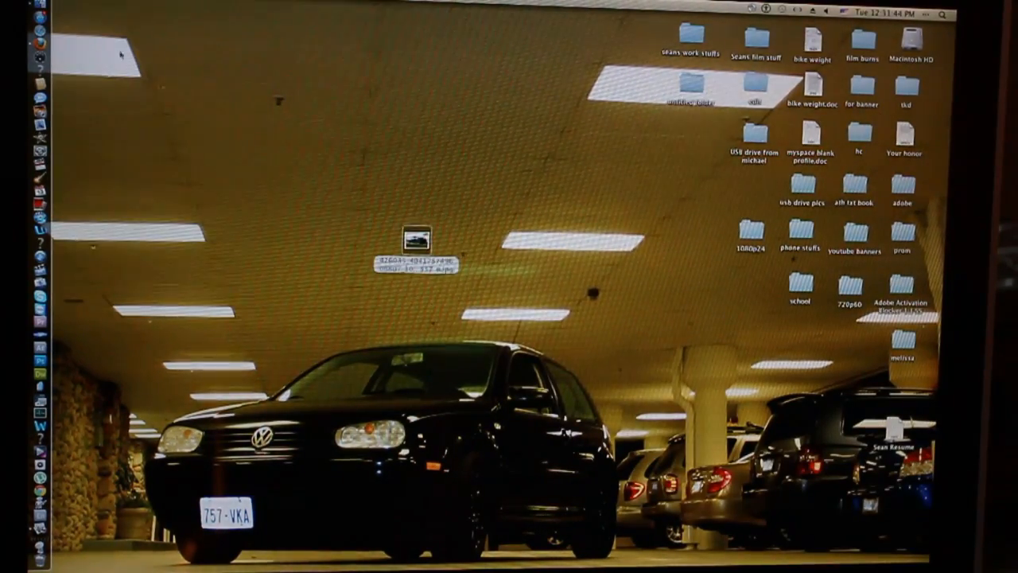
# Step: Open the car photo JPG from the desktop with Adobe Photoshop via Open With
pyautogui.rightClick(413, 238)
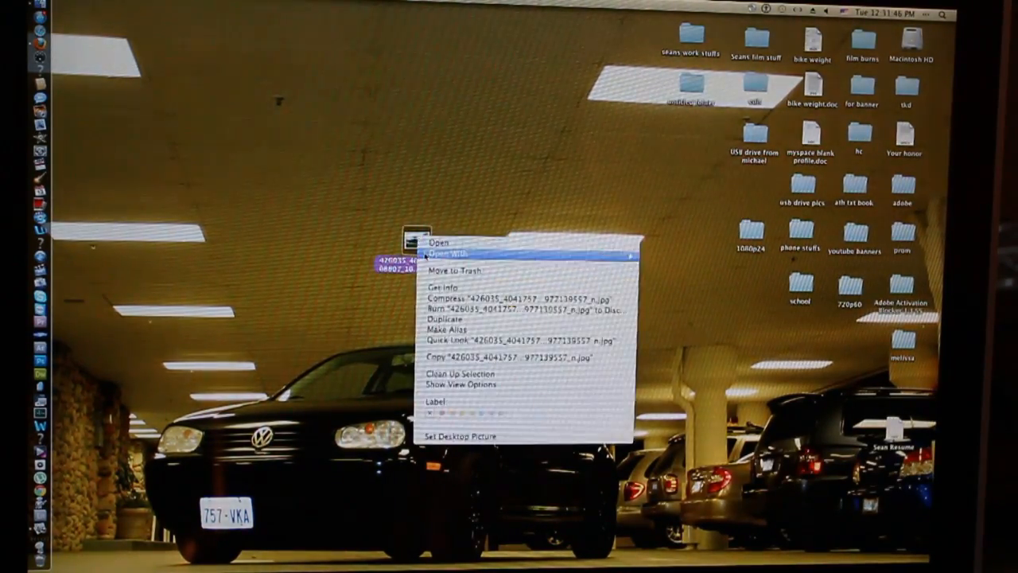
pyautogui.click(448, 253)
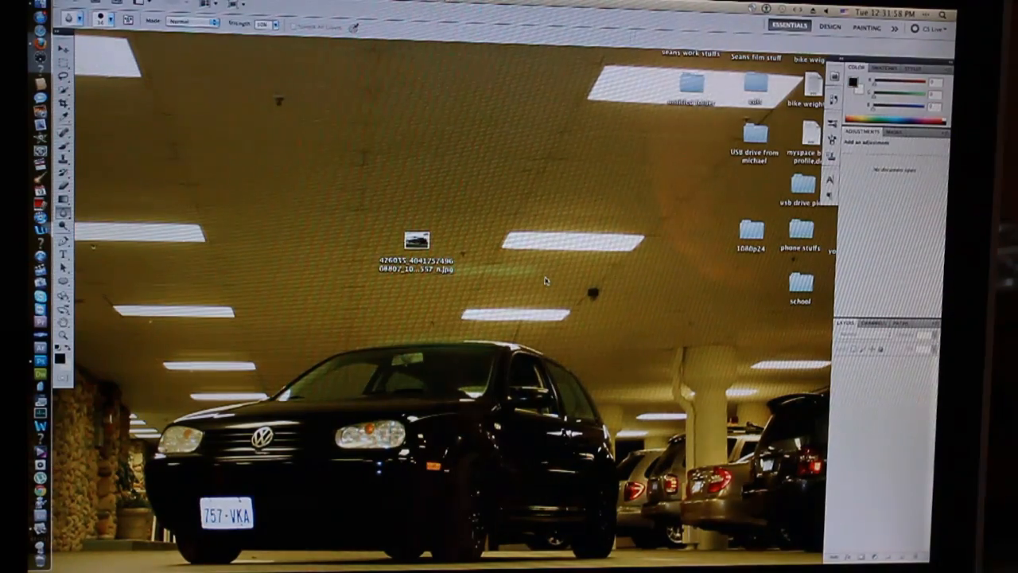
# Step: Open the car photo in Photoshop for editing
pyautogui.doubleClick(412, 239)
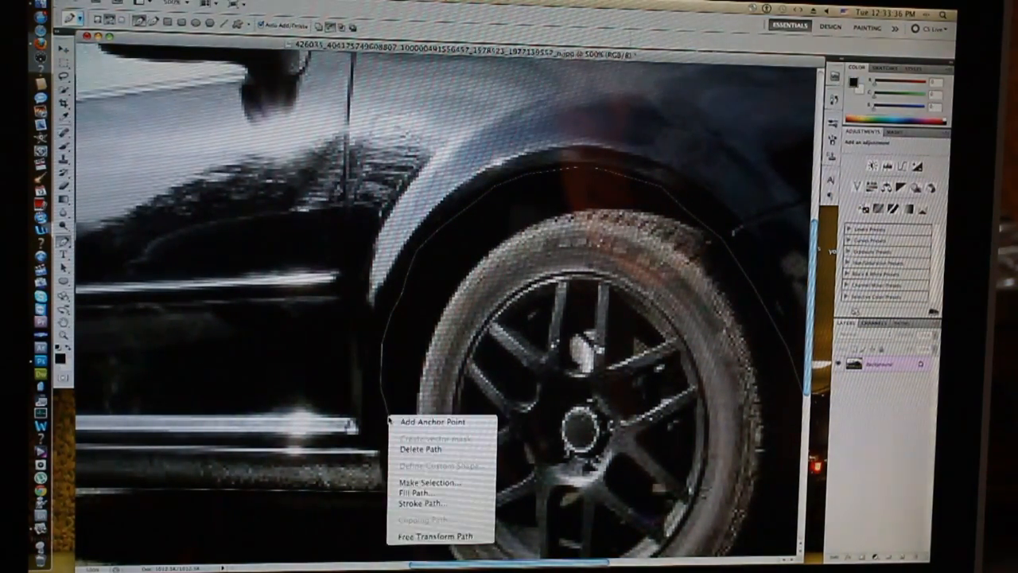
# Step: Convert the traced lower-body path into an active selection
pyautogui.click(423, 484)
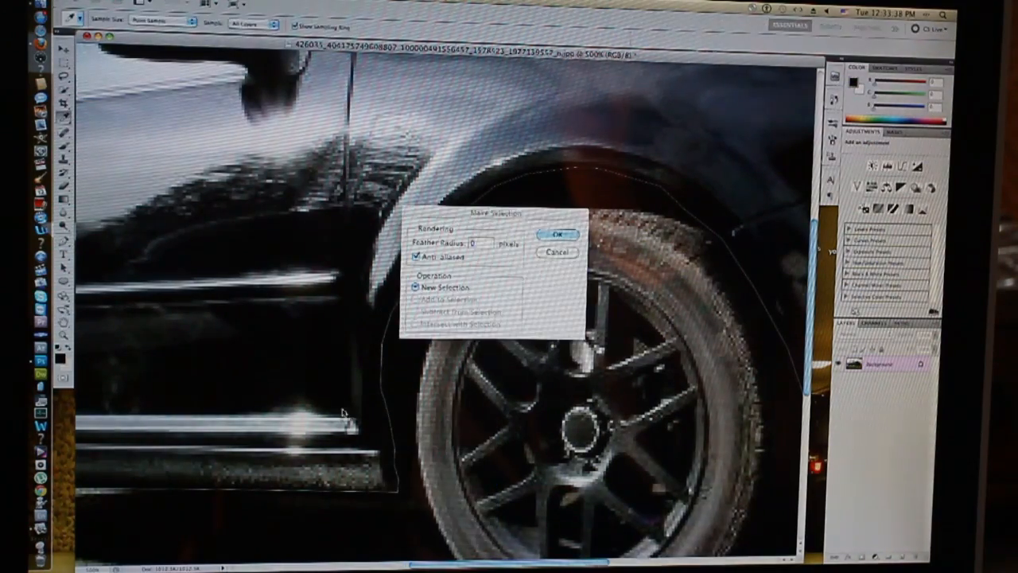
pyautogui.click(557, 233)
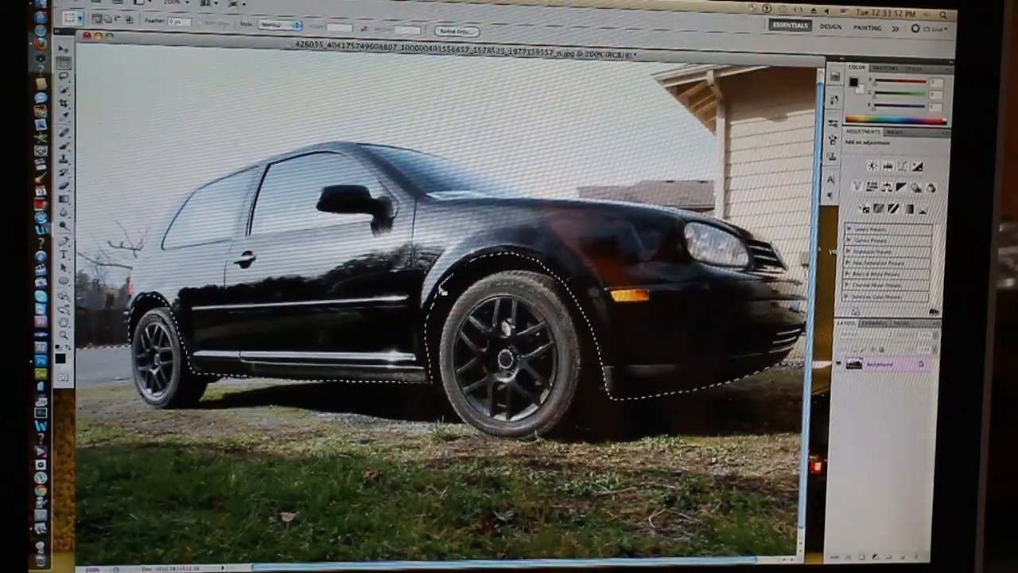
# Step: Copy the selected car body onto its own layer via Layer via Copy
pyautogui.rightClick(397, 300)
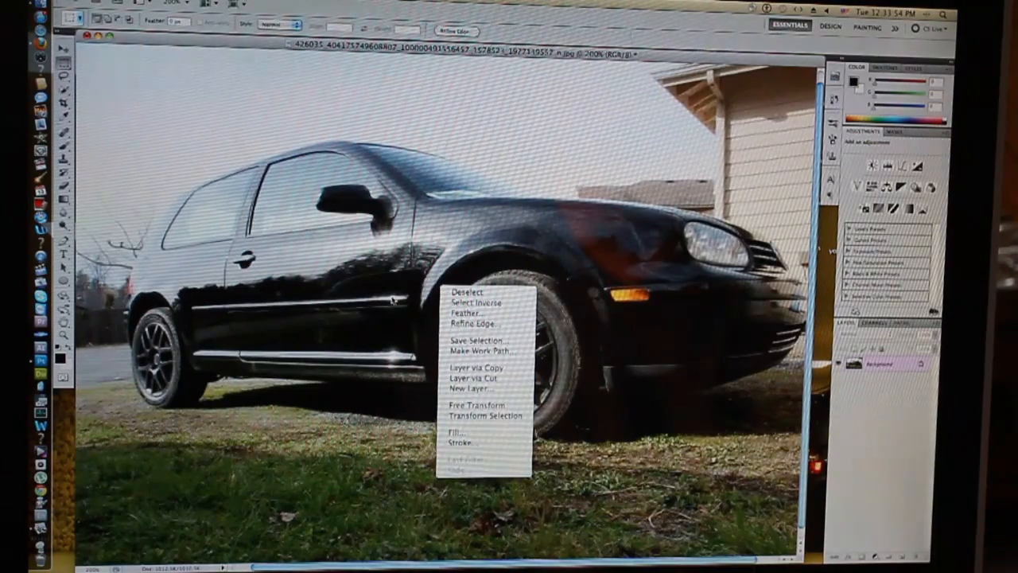
pyautogui.click(474, 302)
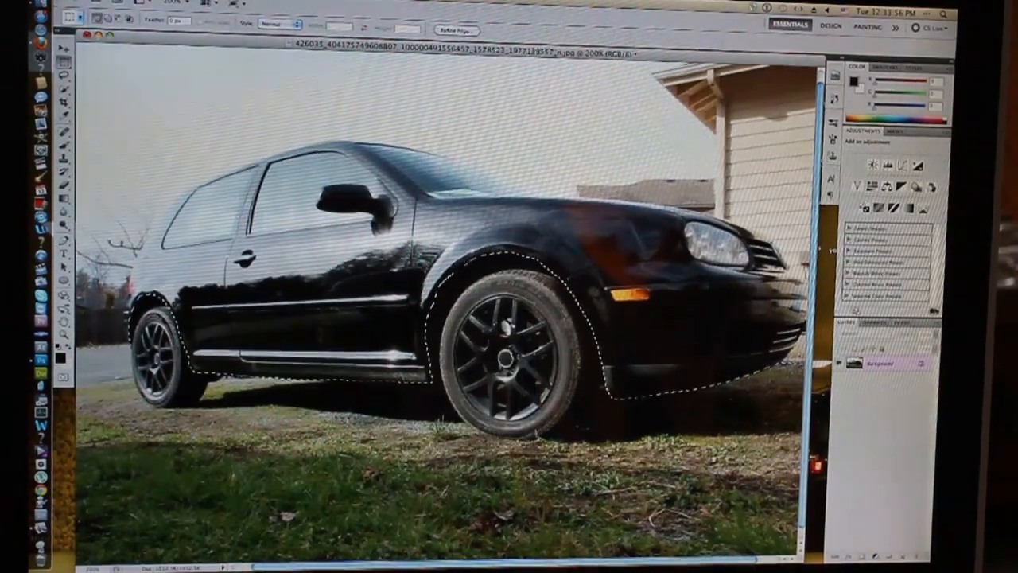
pyautogui.rightClick(477, 334)
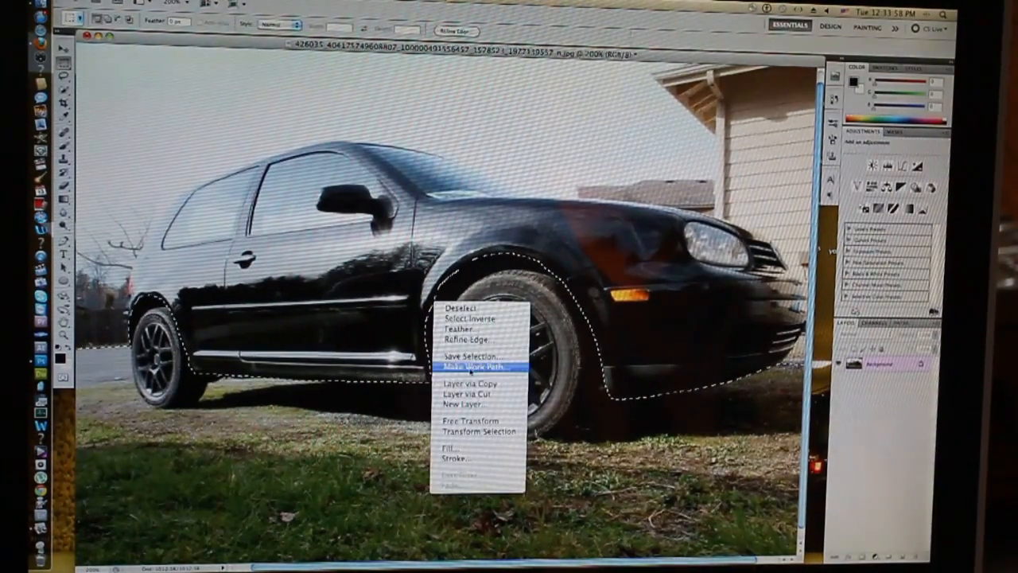
pyautogui.moveTo(469, 383)
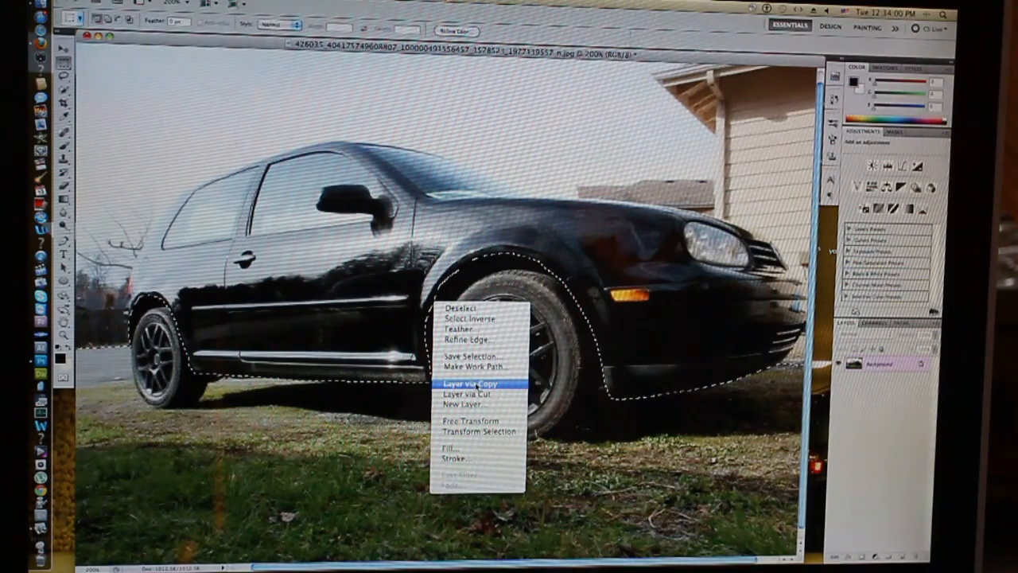
pyautogui.click(467, 384)
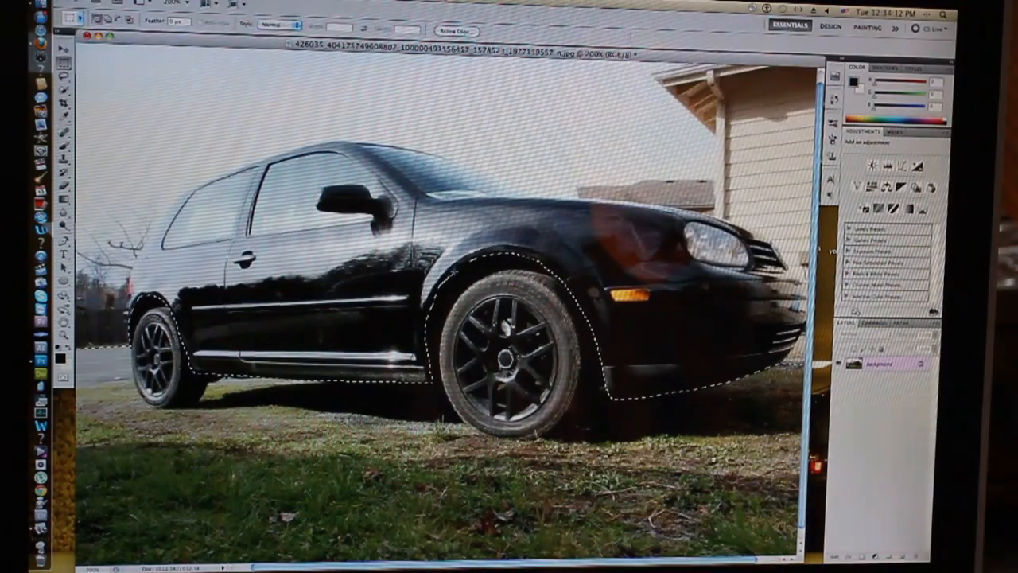
pyautogui.rightClick(496, 358)
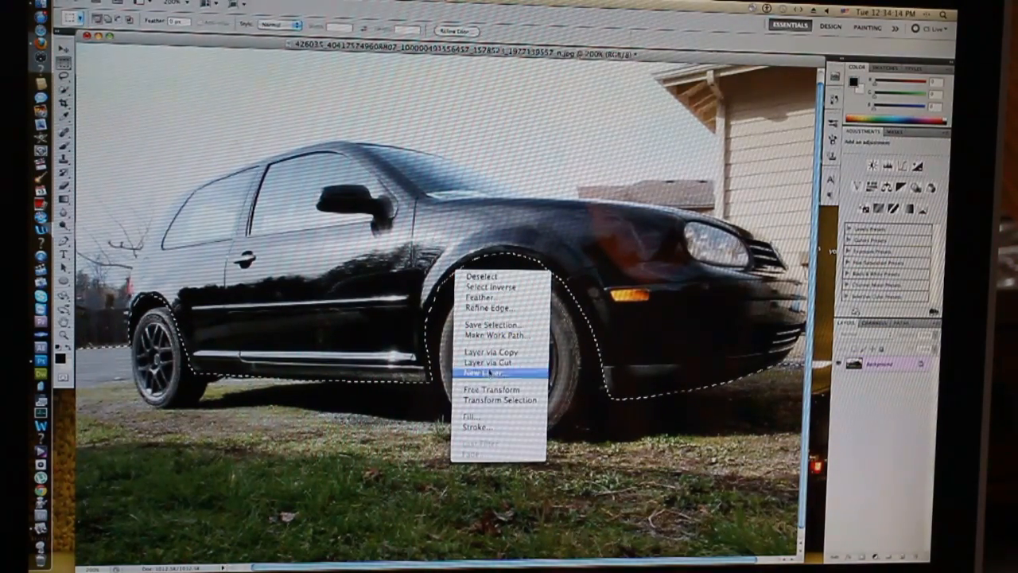
pyautogui.moveTo(493, 325)
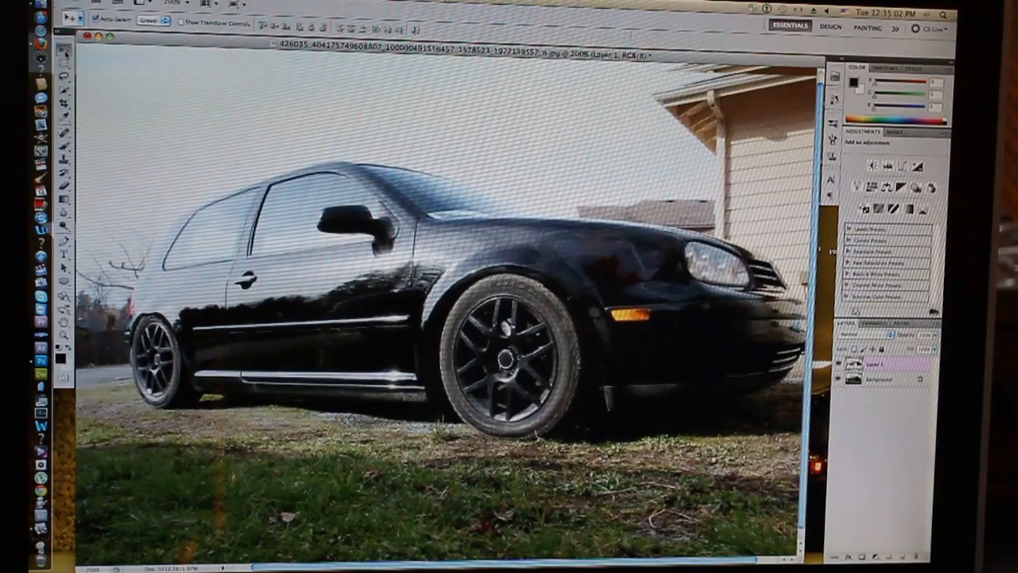
# Step: Create a new empty layer for the window tint
pyautogui.click(230, 3)
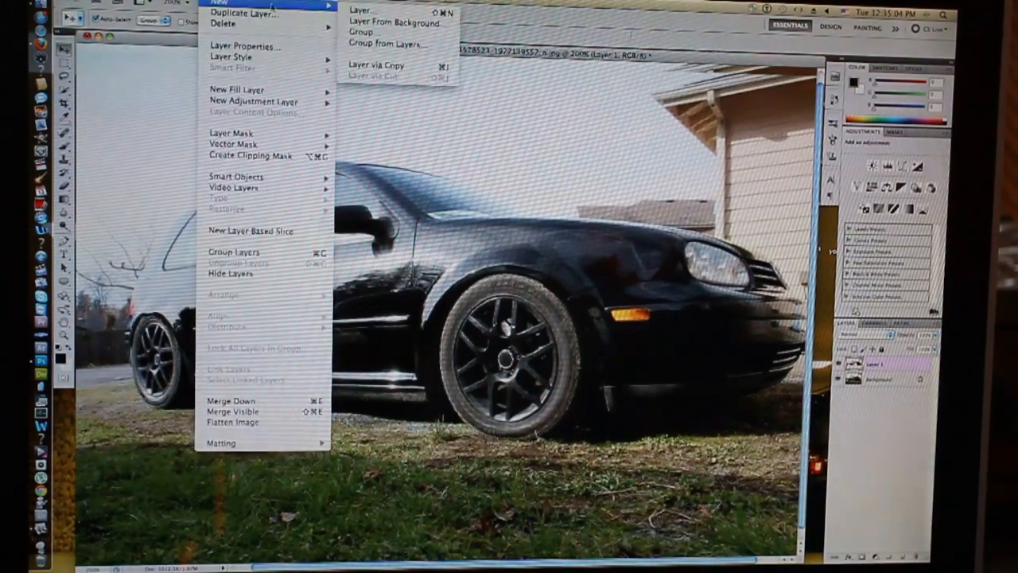
pyautogui.click(372, 67)
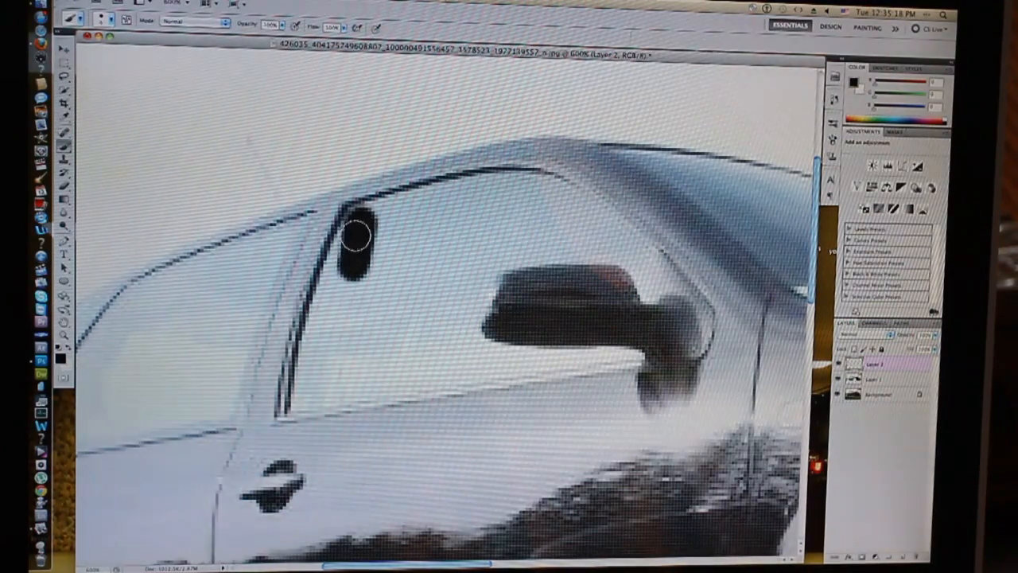
# Step: Paint black over the front and rear side windows with the brush
pyautogui.moveTo(357, 236); pyautogui.dragTo(318, 342)
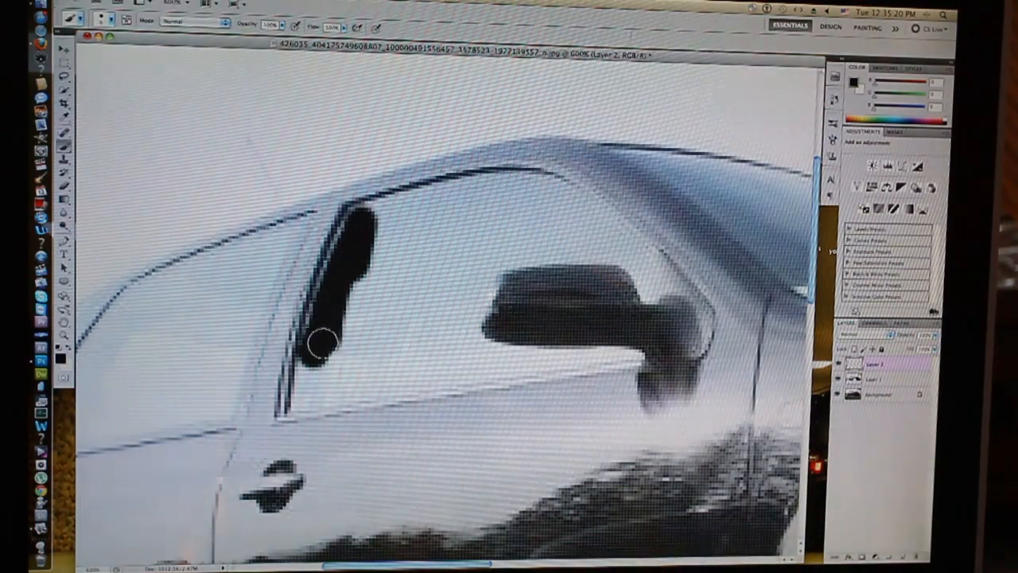
pyautogui.moveTo(318, 342); pyautogui.dragTo(385, 387)
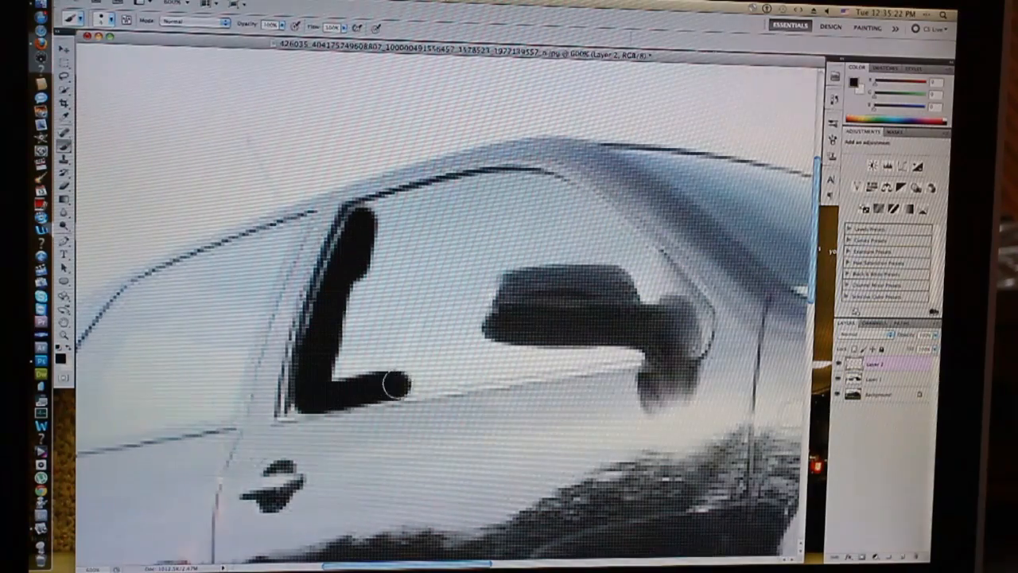
pyautogui.moveTo(381, 387); pyautogui.dragTo(486, 342)
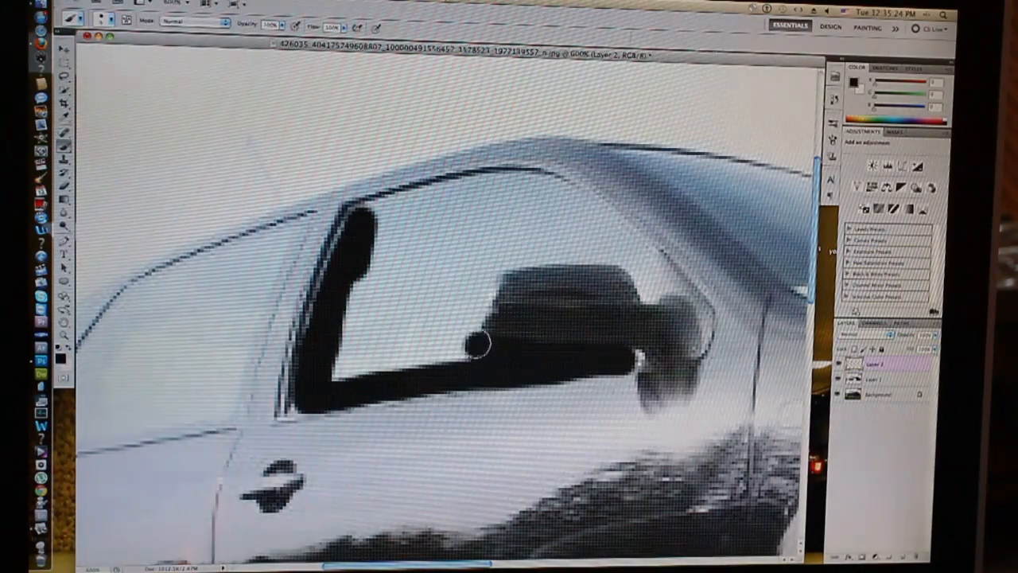
pyautogui.moveTo(485, 342); pyautogui.dragTo(645, 286)
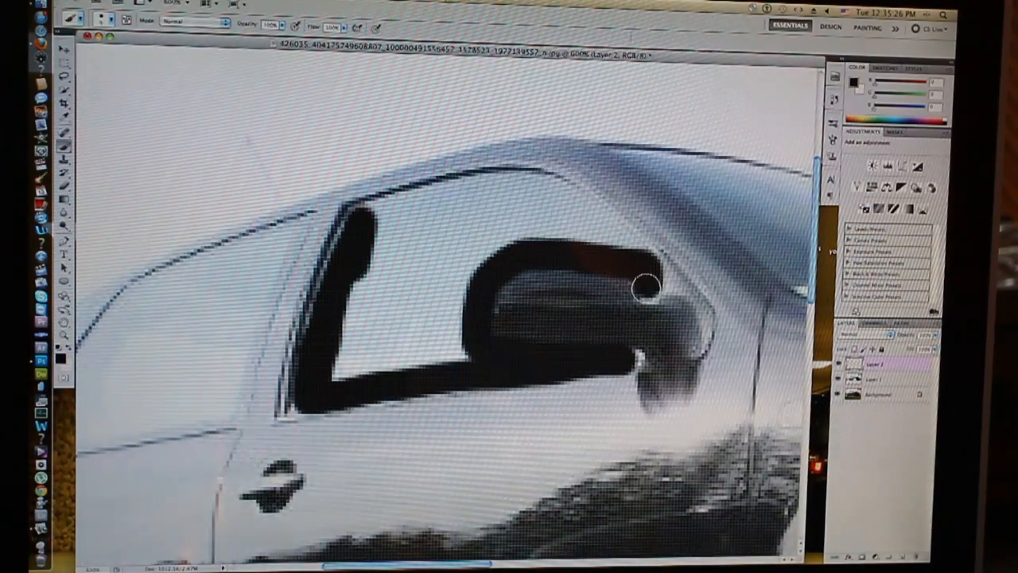
pyautogui.moveTo(645, 287); pyautogui.dragTo(358, 230)
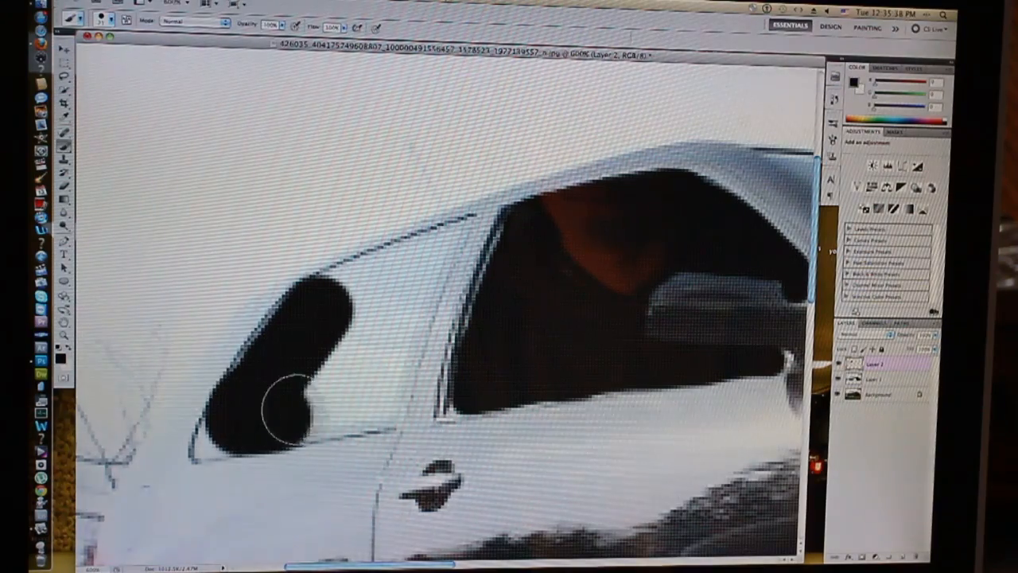
pyautogui.moveTo(283, 413); pyautogui.dragTo(397, 278)
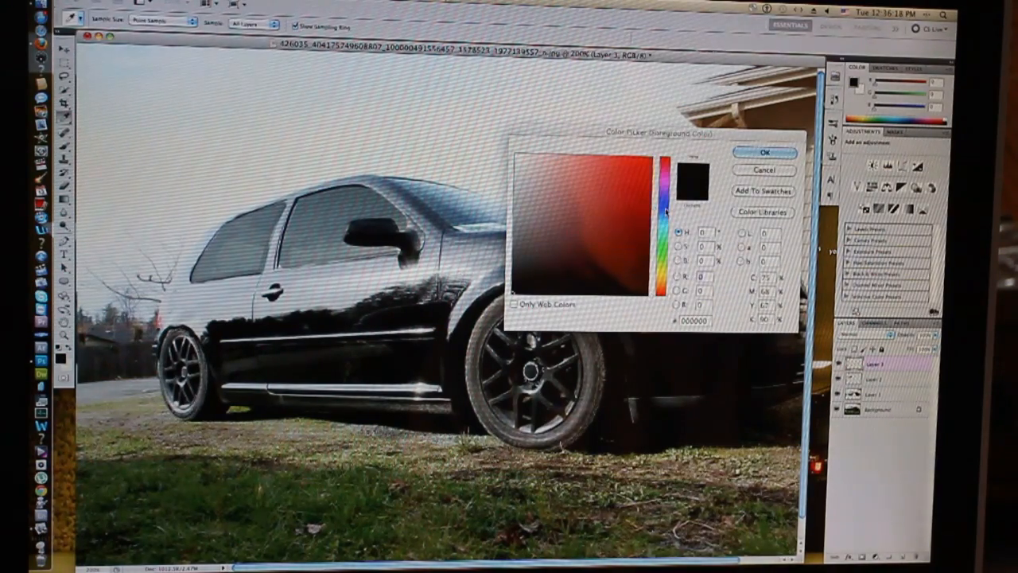
# Step: Set the paint colour to blue and brush it over the front and rear wheel centres
pyautogui.click(763, 153)
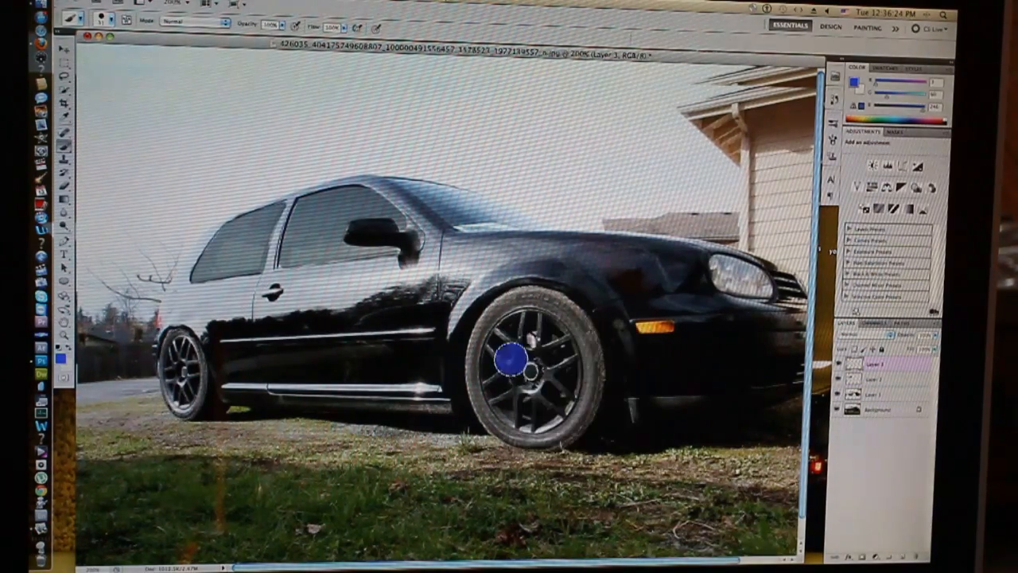
pyautogui.moveTo(512, 363); pyautogui.dragTo(525, 342)
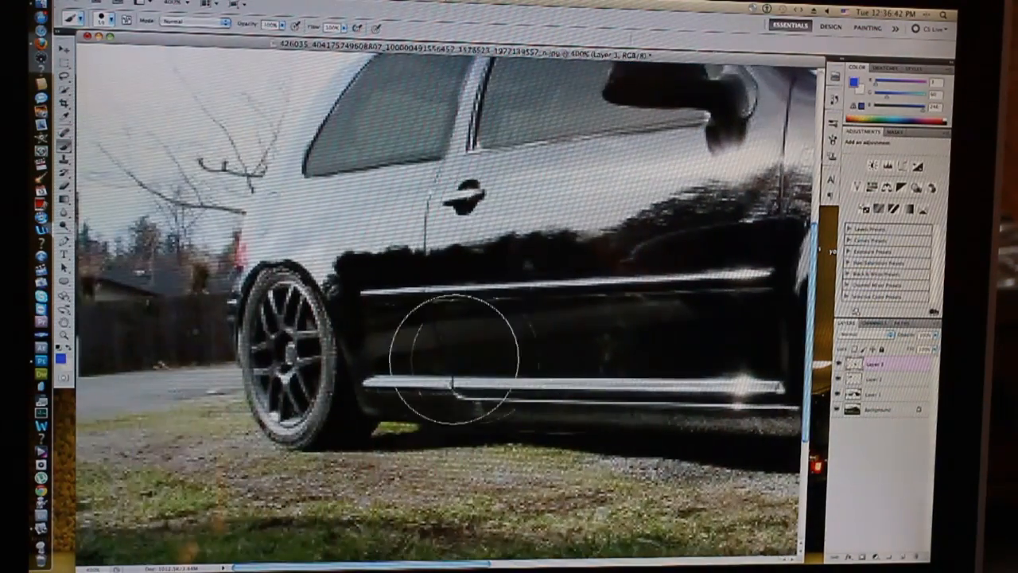
pyautogui.click(283, 329)
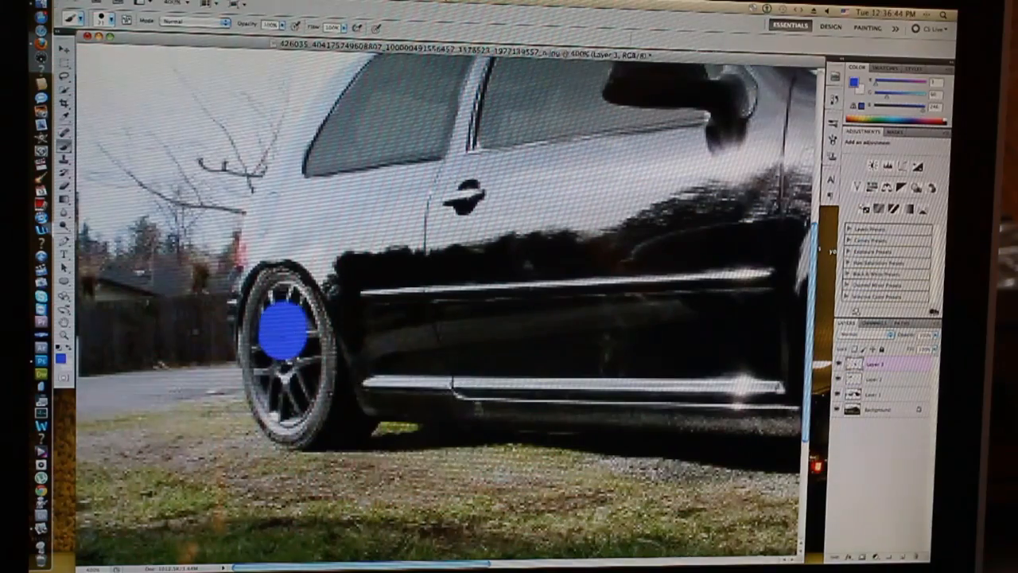